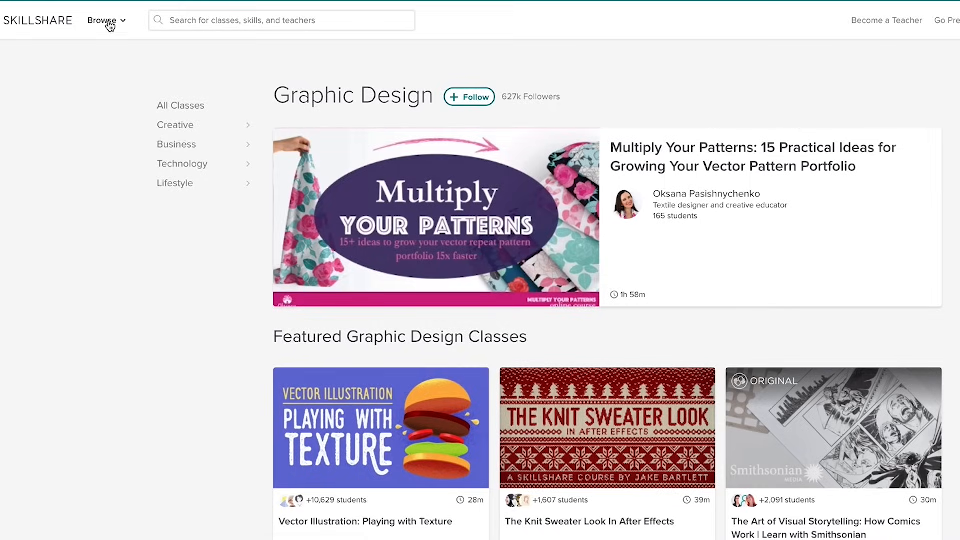
pyautogui.scroll(-3)
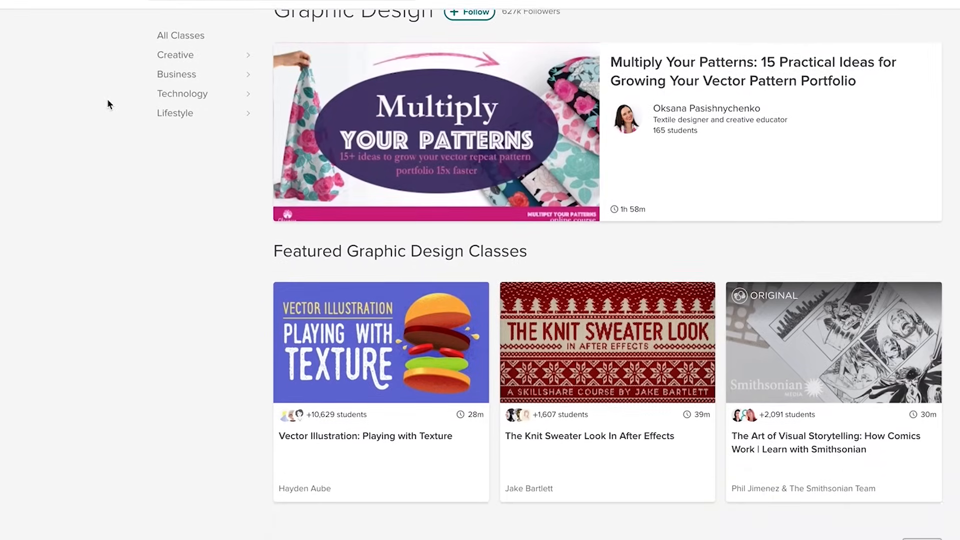
pyautogui.scroll(-3)
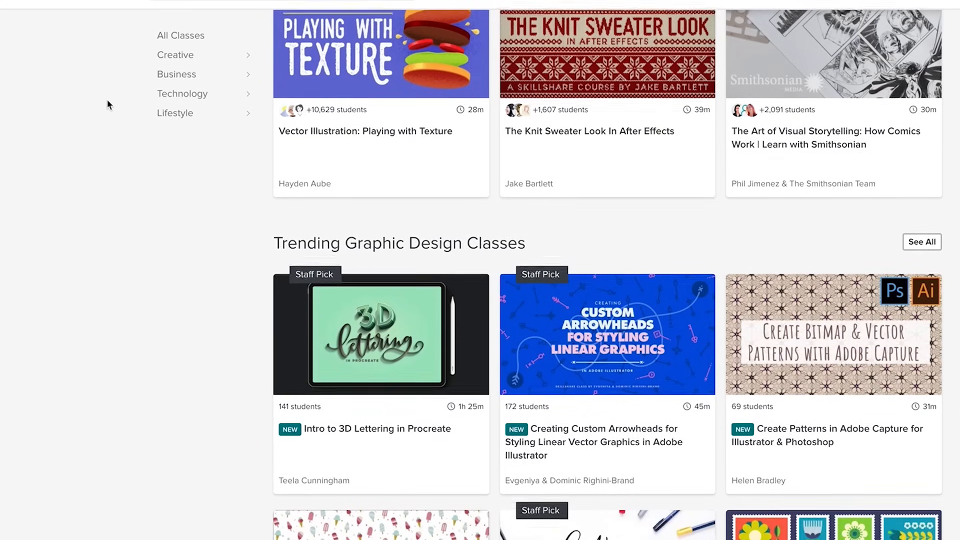
pyautogui.scroll(-3)
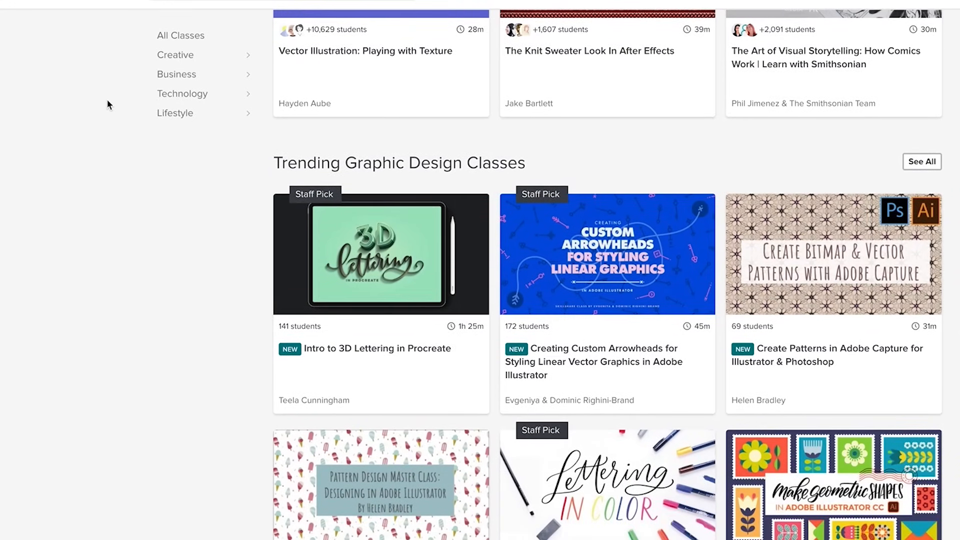
pyautogui.scroll(-3)
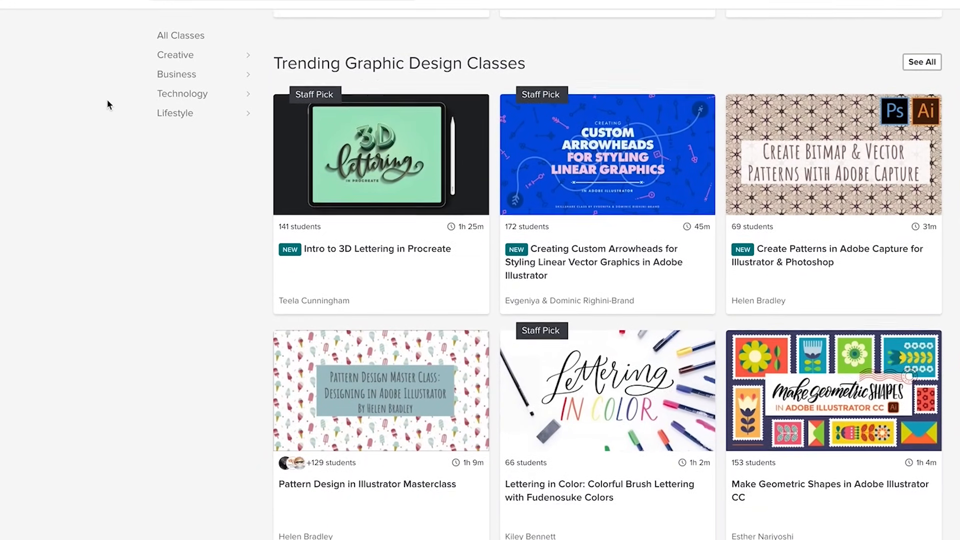